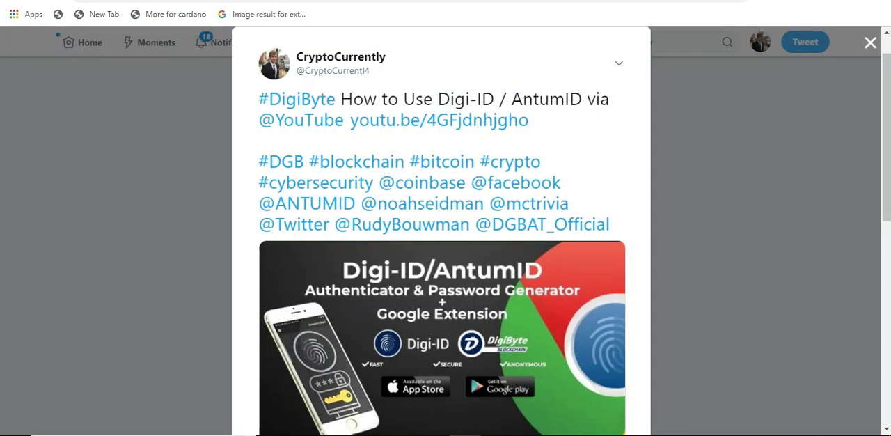
mouse_move(266, 40)
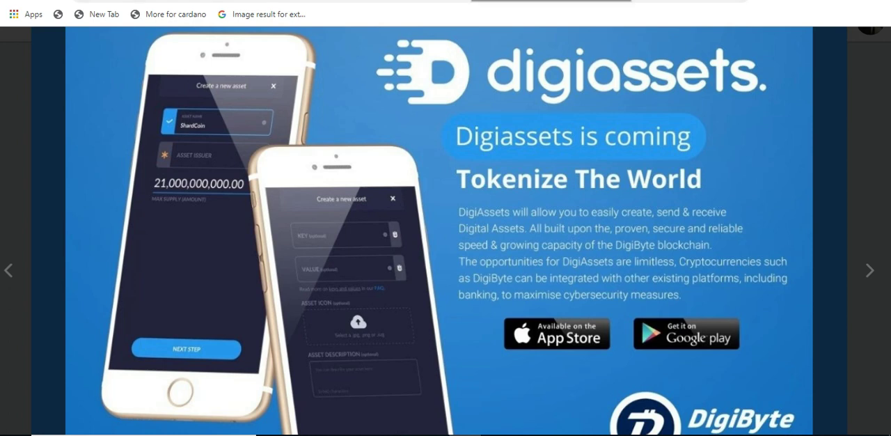
Advance the image viewer to the 'DIGIASSETS IS COMING SOON' DigiByte image.
click(870, 270)
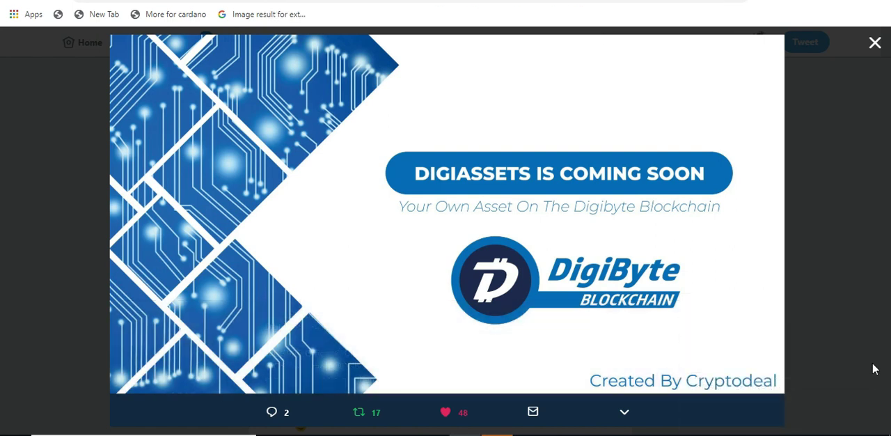
mouse_move(879, 395)
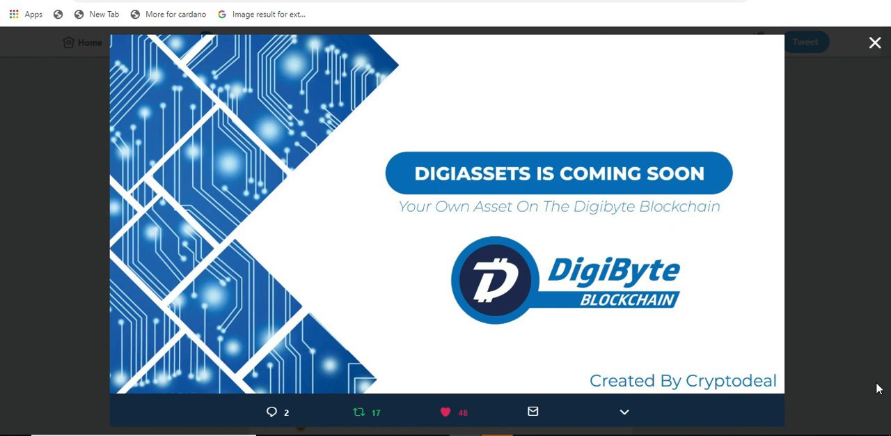
mouse_move(876, 385)
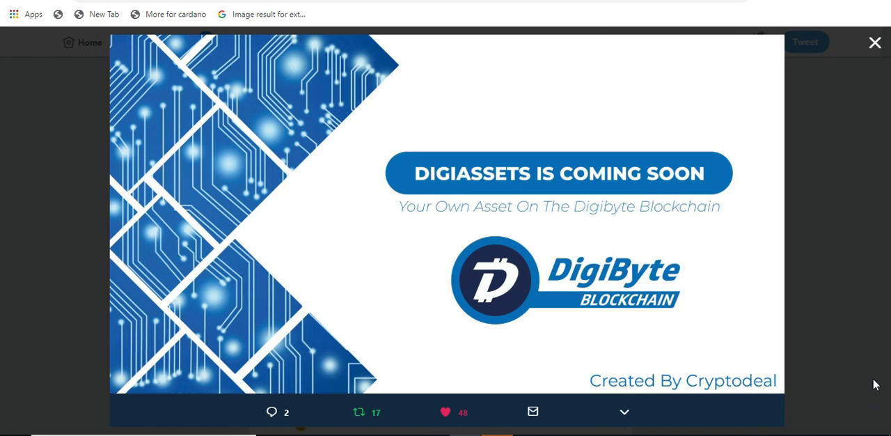
mouse_move(848, 383)
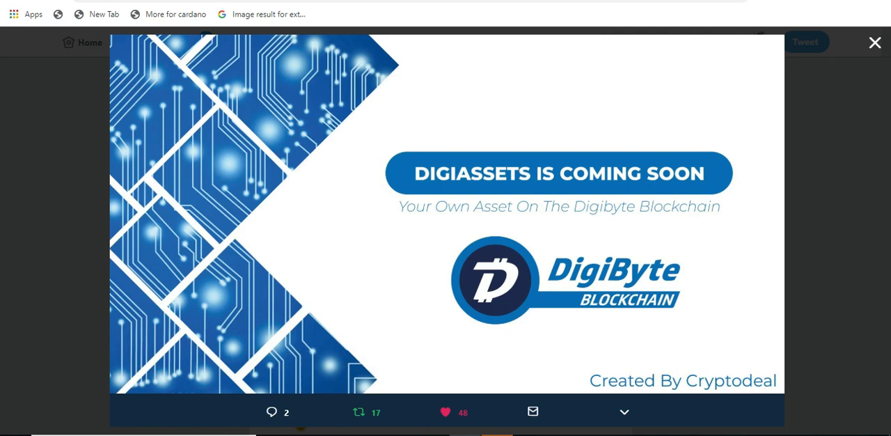
Advance to the DigiByte #Odocrypt image showing mining rigs over a globe.
click(876, 43)
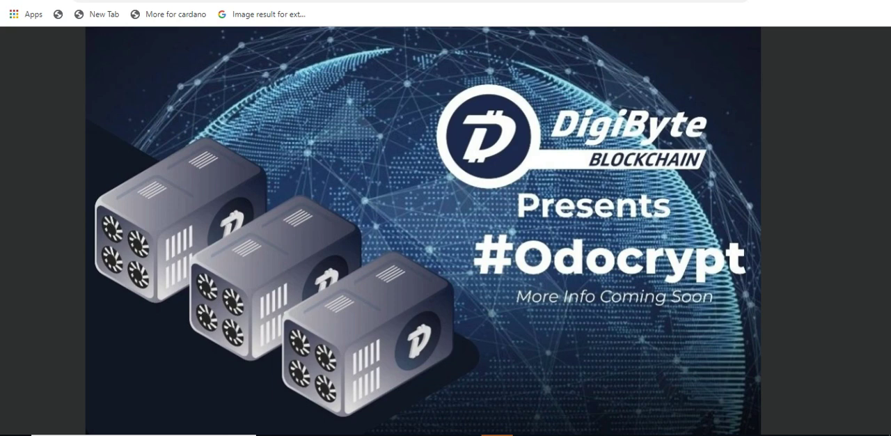
Go back to the 'DIGIASSETS IS COMING SOON' DigiByte image.
click(870, 270)
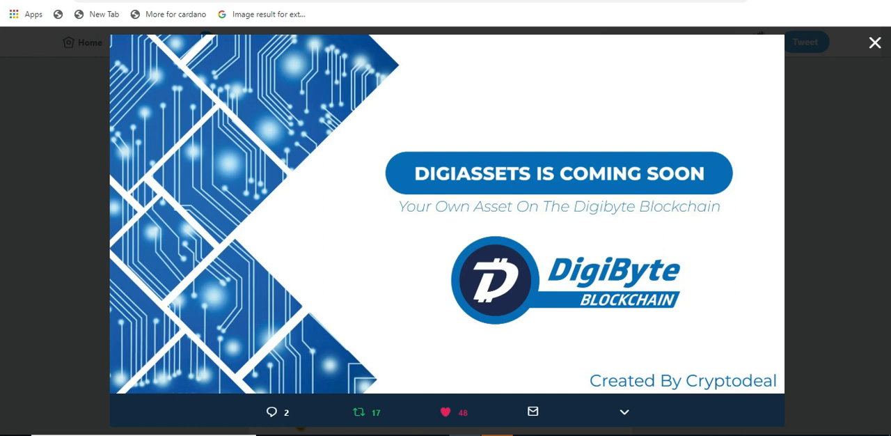
click(870, 270)
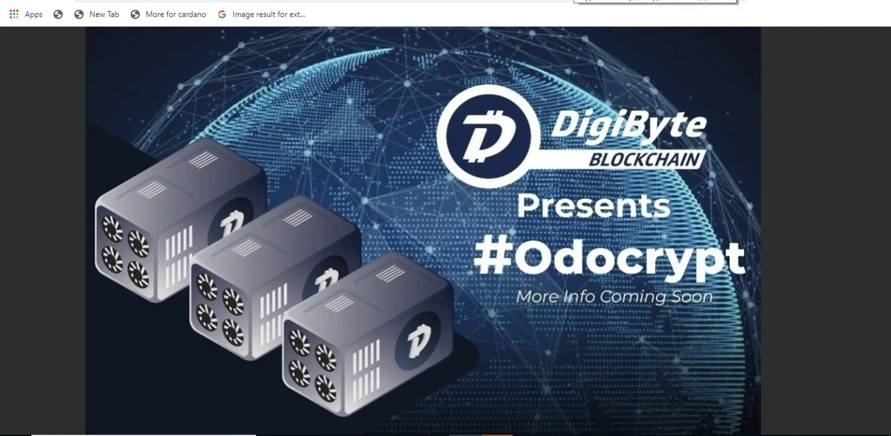
Move the viewer from the DigiAssets graphic to the #Odocrypt photo.
click(869, 270)
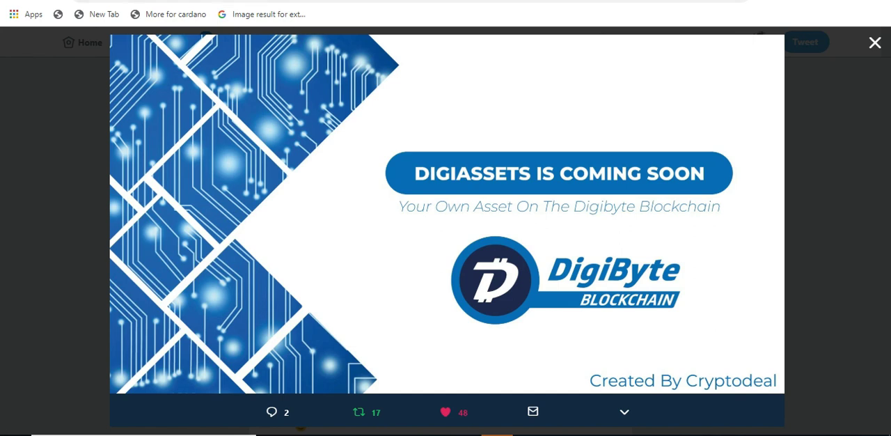
mouse_move(353, 7)
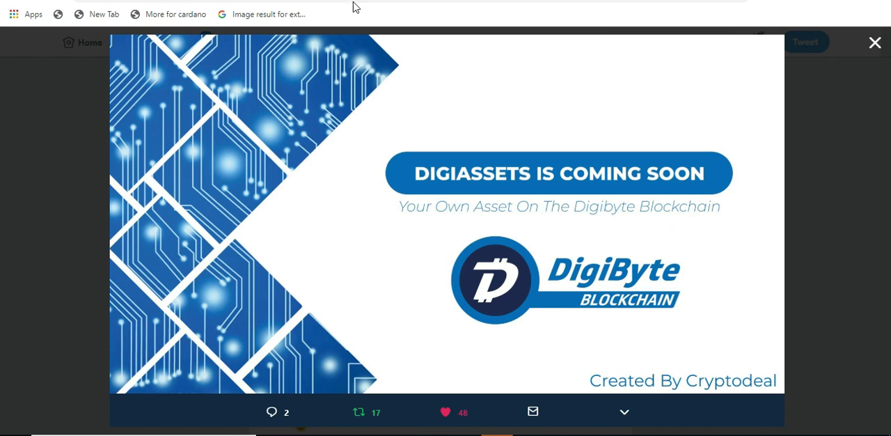
mouse_move(336, 23)
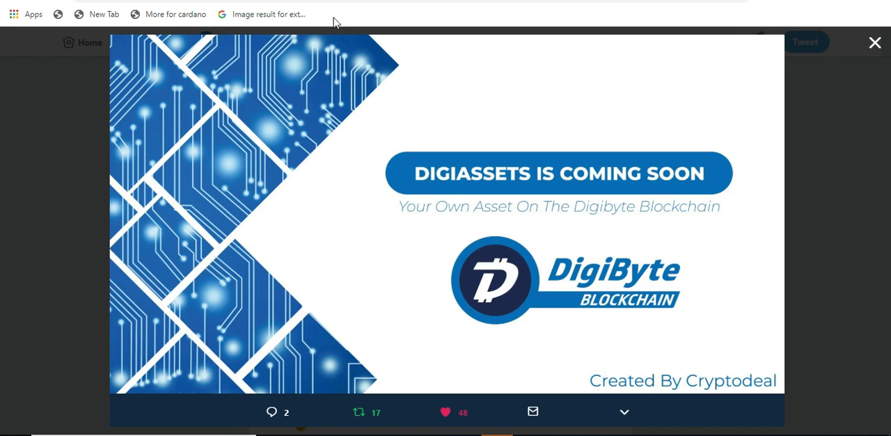
mouse_move(308, 6)
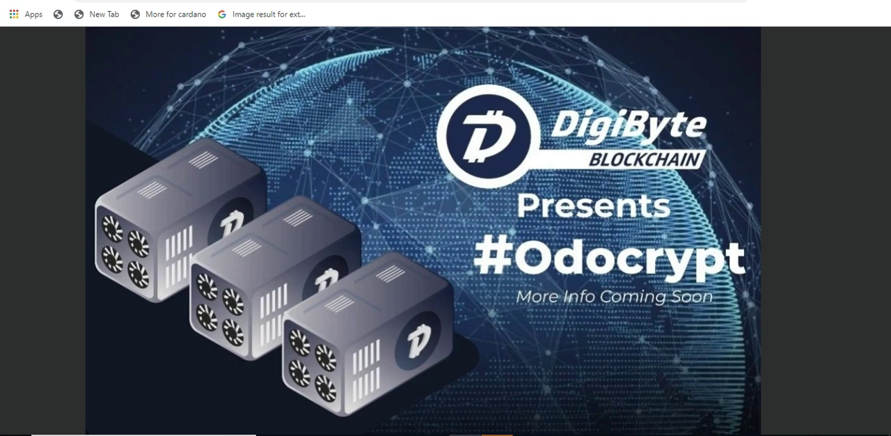
Leave the image viewer and open CryptoCurrently's Digi-ID / AntumID tweet.
click(870, 270)
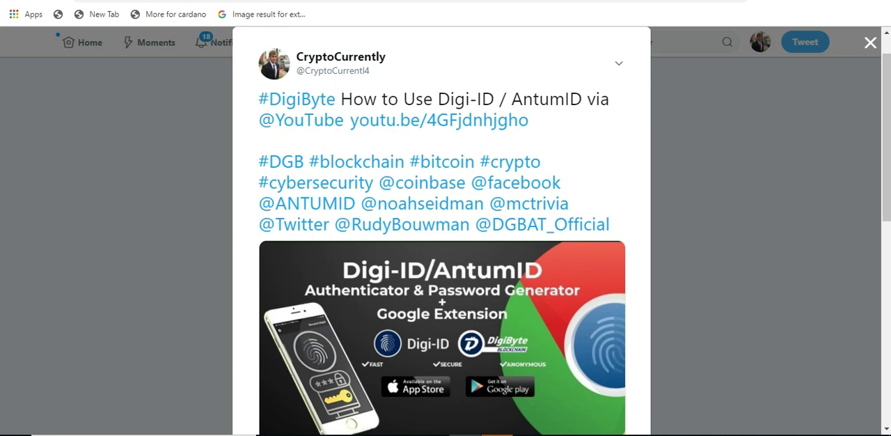
Enlarge the 'DigiAssets is coming soon' tweet image in the photo viewer.
click(870, 42)
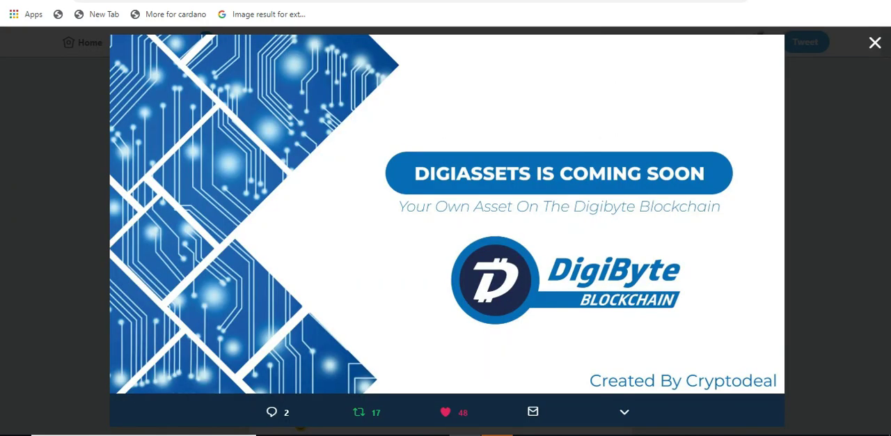
Step forward to the DigiByte Blockchain #Odocrypt image.
click(870, 270)
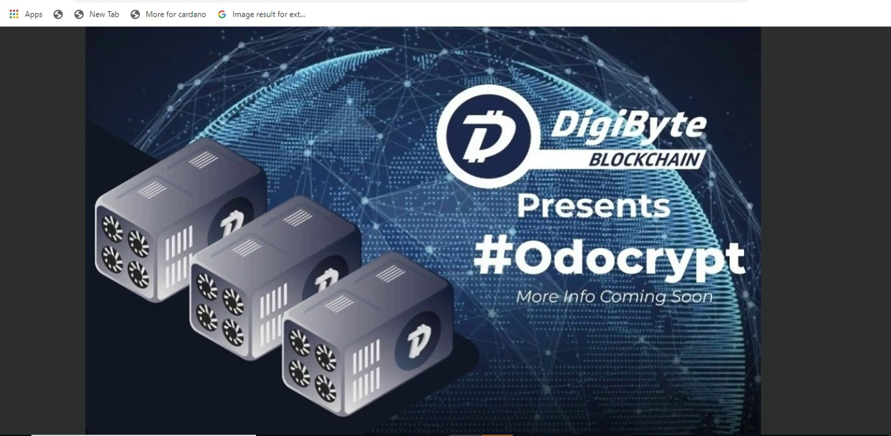
click(870, 270)
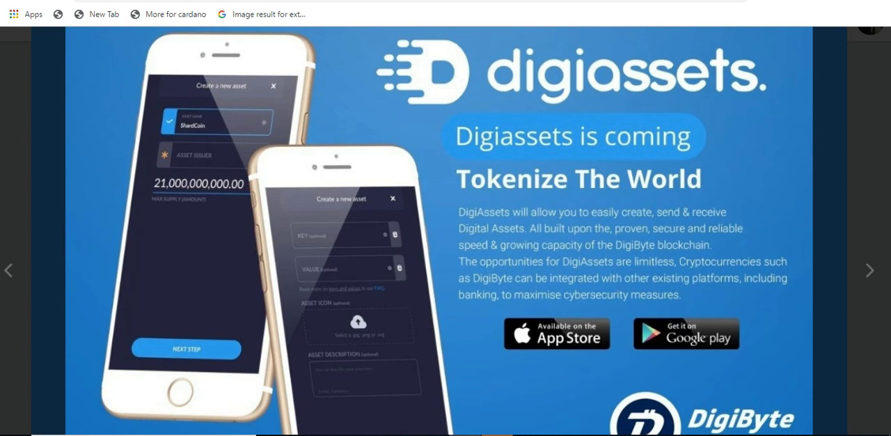
click(870, 270)
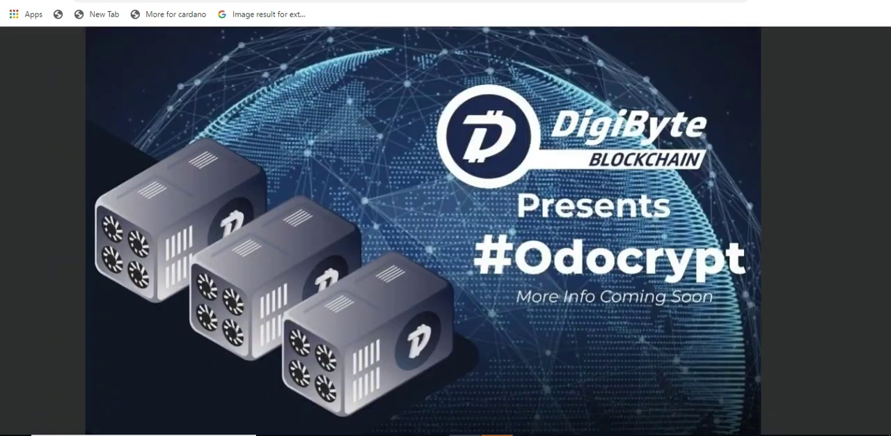